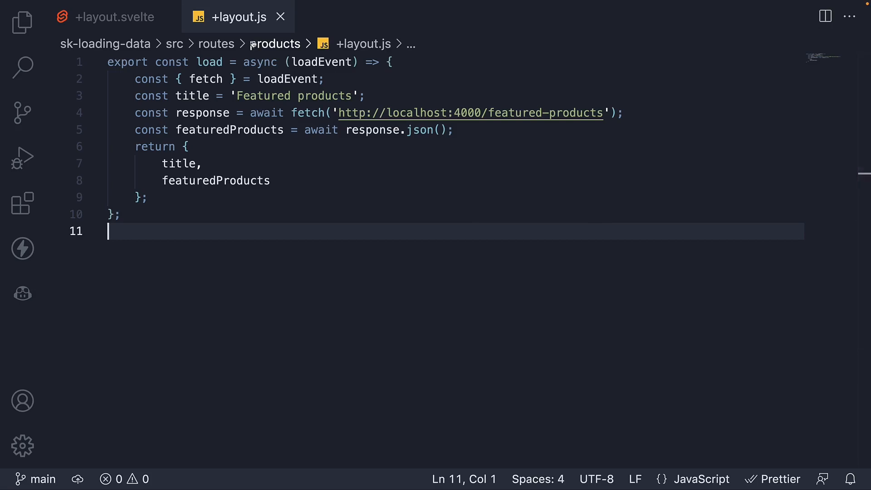
{"action": "mouse_move", "coordinate": [115, 17]}
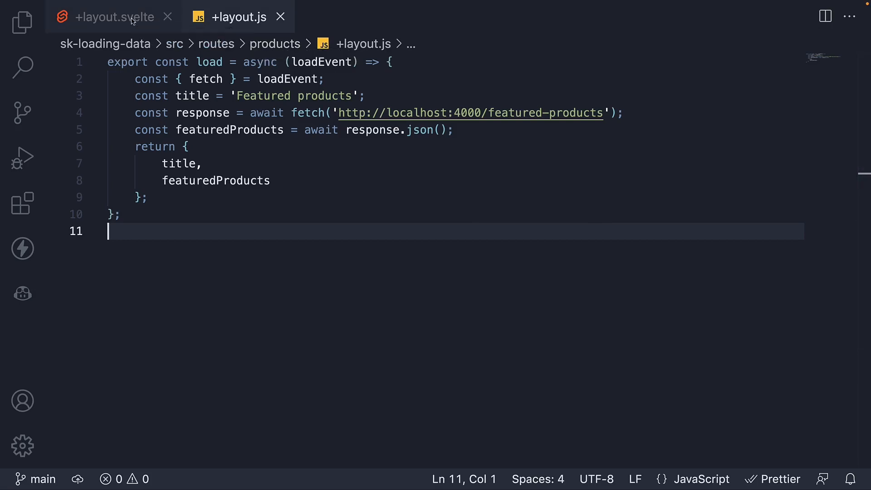
- View the products +layout.svelte component with the routes folder expanded in the explorer
{"action": "left_click", "coordinate": [114, 16]}
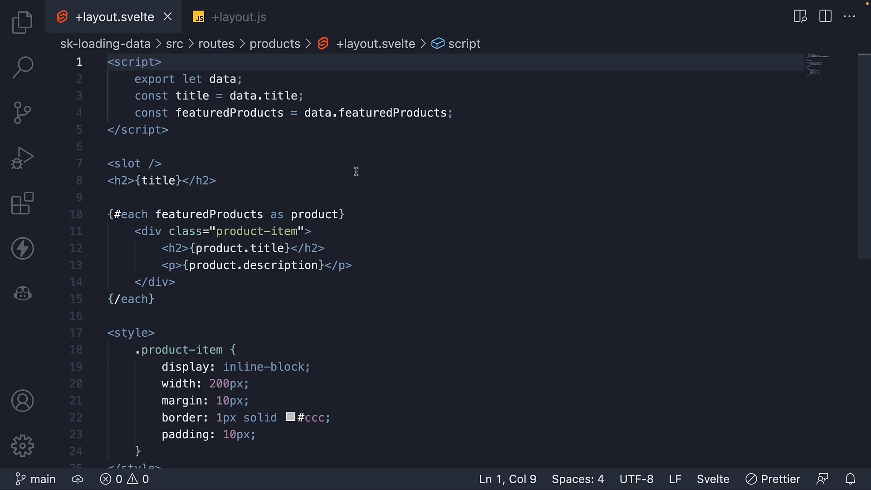
{"action": "left_click", "coordinate": [163, 62]}
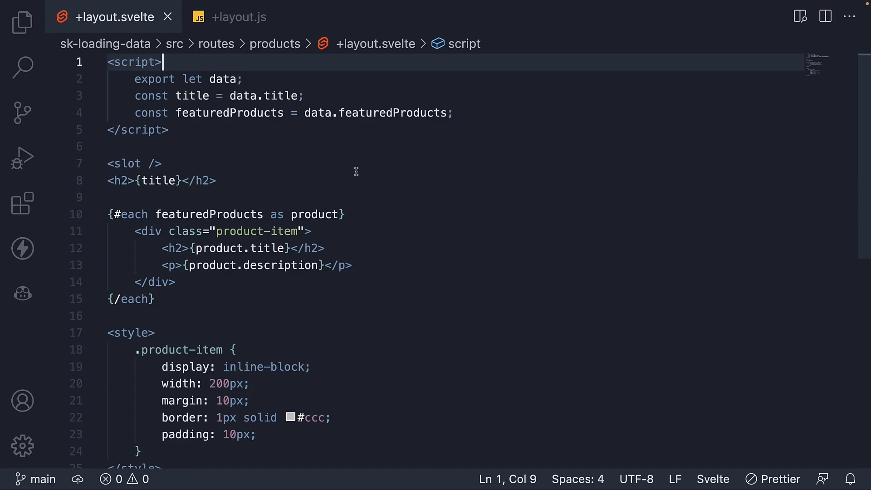
{"action": "left_click", "coordinate": [21, 22]}
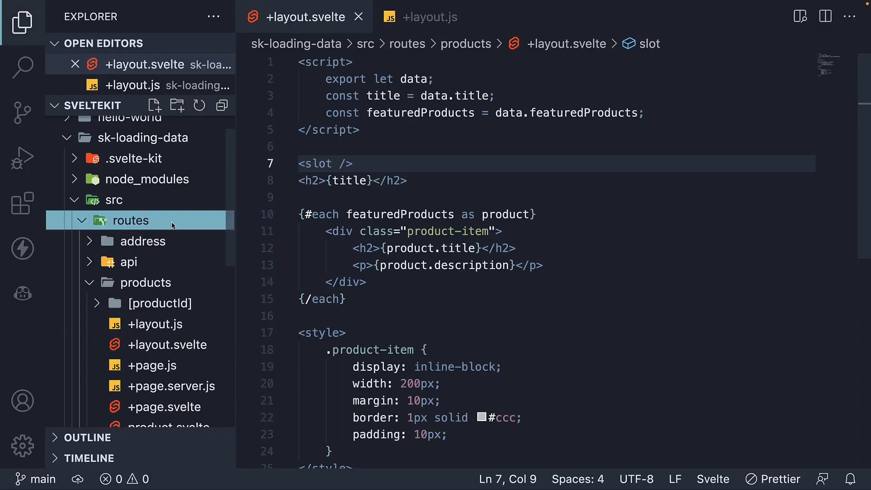
{"action": "mouse_move", "coordinate": [154, 105]}
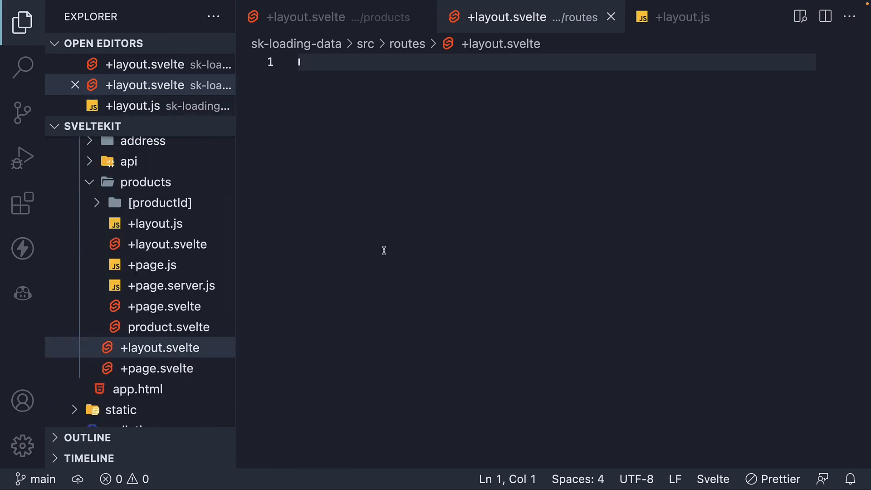
- Write the root layout markup: a 'Welcome, username' div above a <slot />
{"action": "type", "text": "<slot />"}
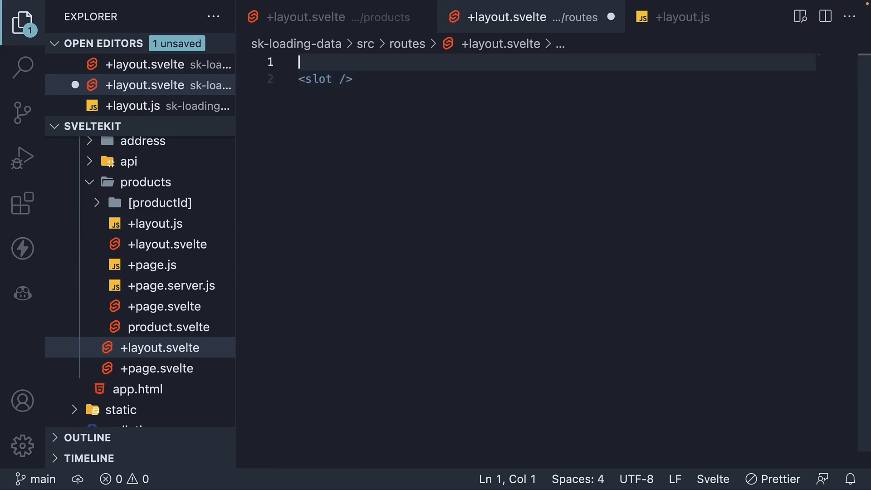
{"action": "type", "text": "<div>W</div>"}
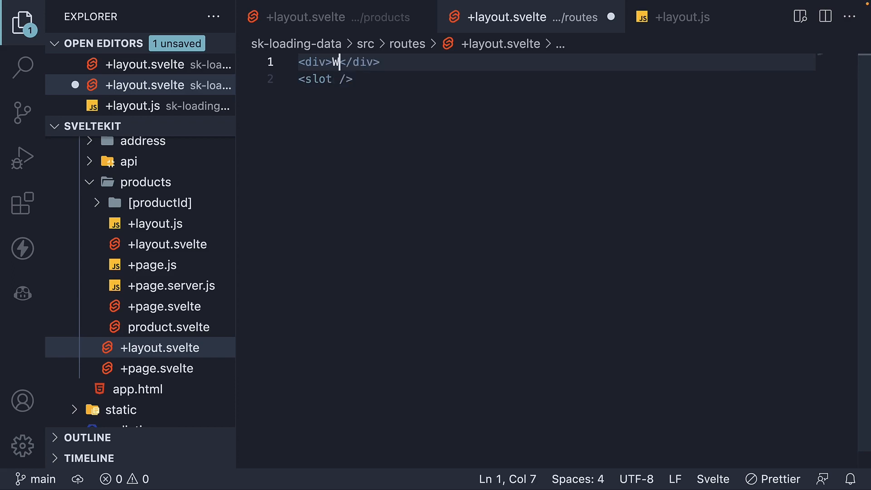
{"action": "type", "text": "elcome,"}
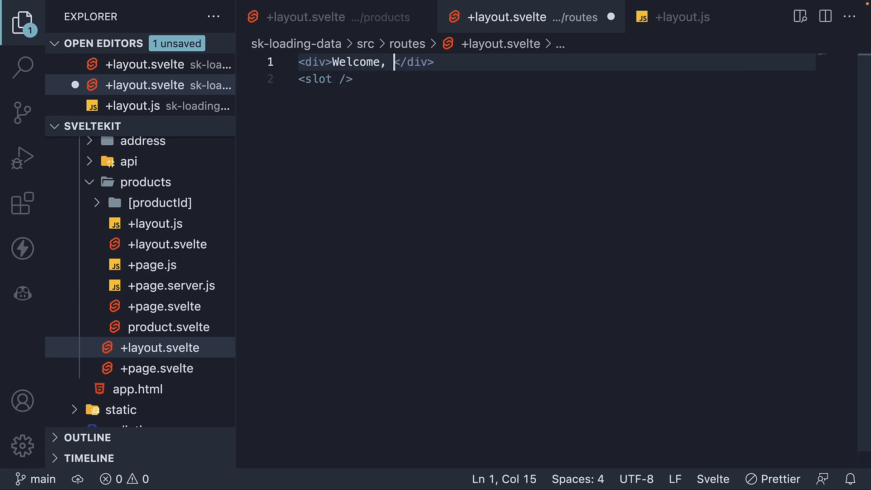
{"action": "type", "text": "username"}
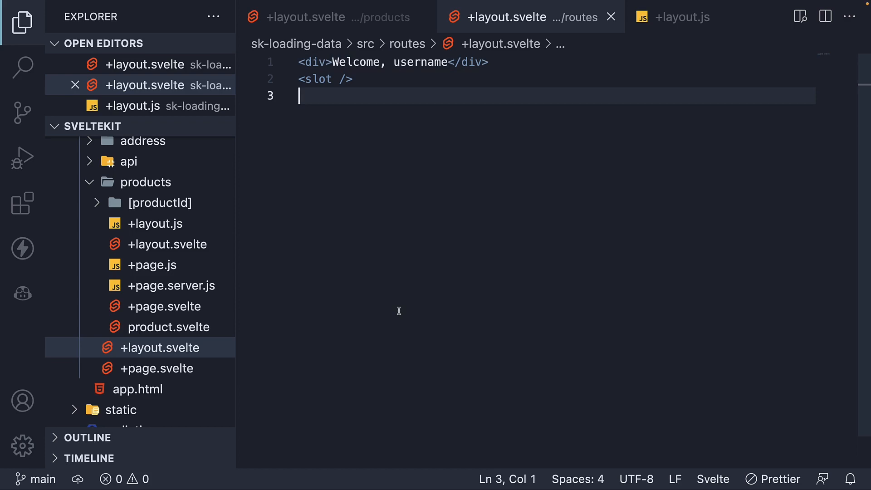
{"action": "mouse_move", "coordinate": [428, 84]}
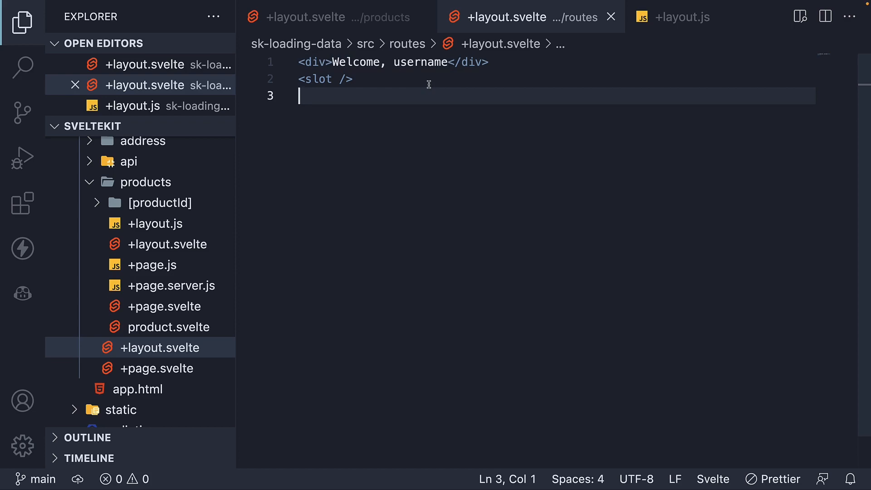
{"action": "mouse_move", "coordinate": [323, 124]}
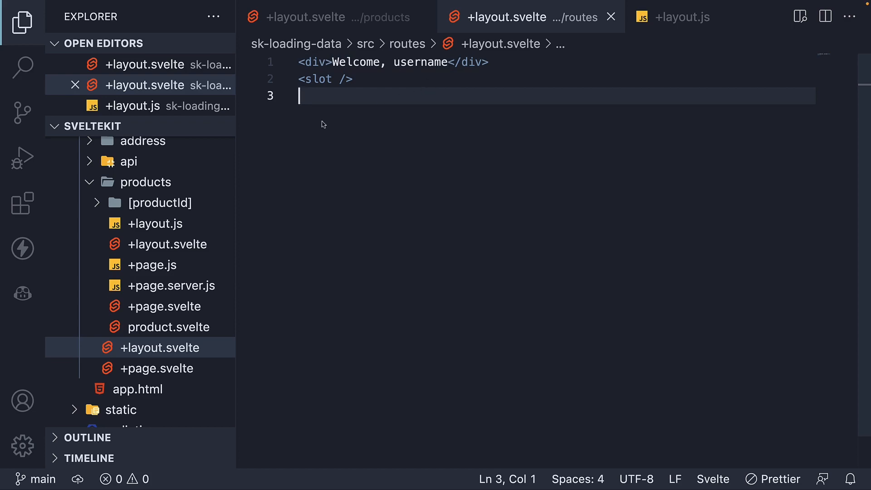
- Create a new +layout.js file inside the routes folder
{"action": "left_click", "coordinate": [130, 179]}
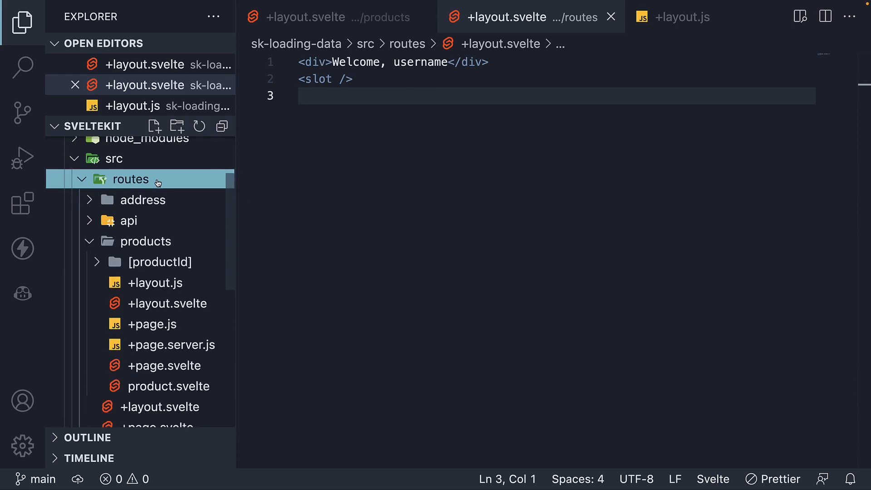
{"action": "left_click", "coordinate": [154, 126]}
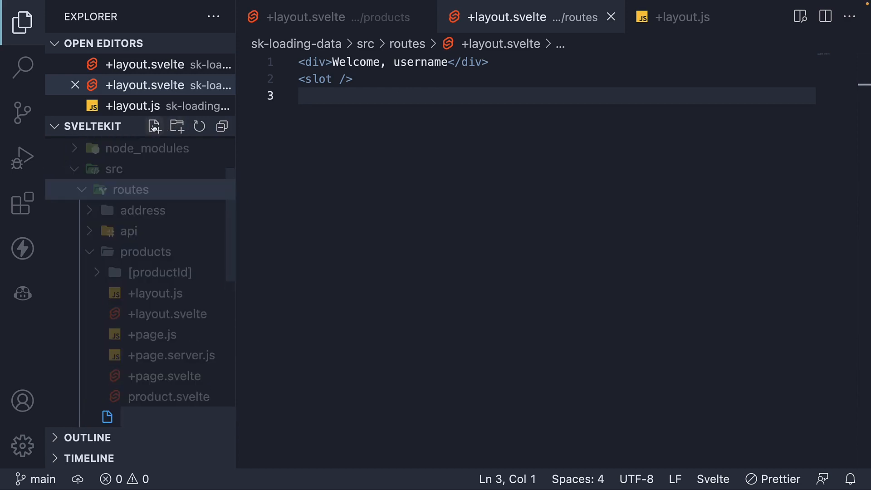
{"action": "type", "text": "+"}
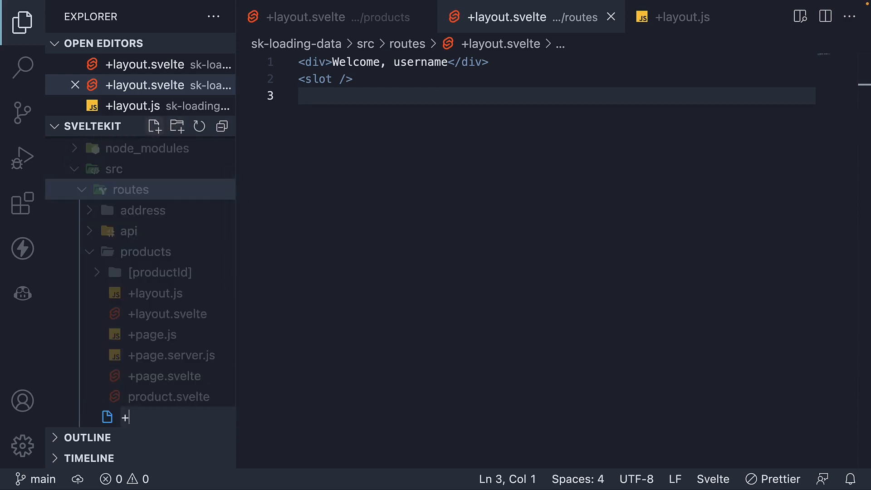
{"action": "type", "text": "layout.js"}
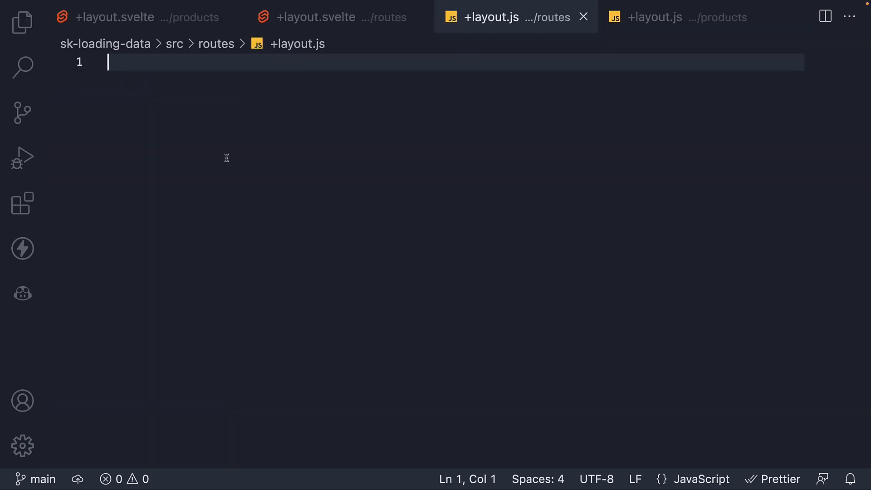
- Write export const load returning an object with a hardcoded username starting with 'V'
{"action": "type", "text": "export c"}
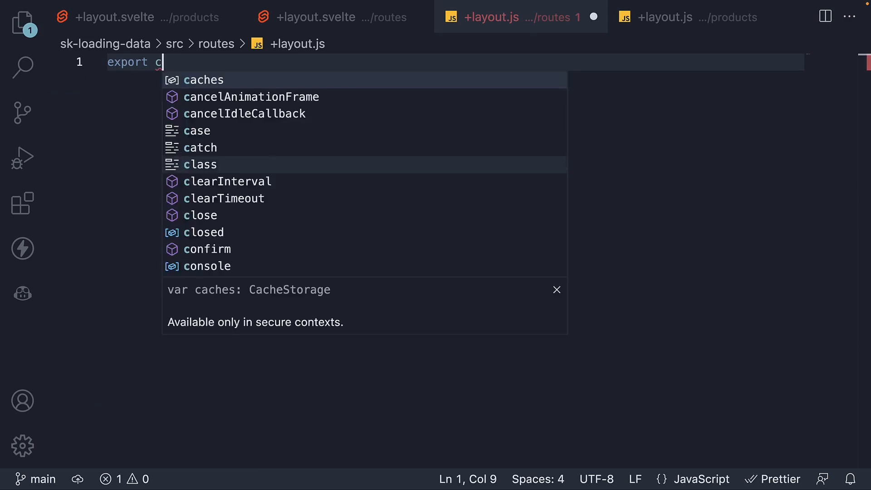
{"action": "type", "text": "onst load = () => {}"}
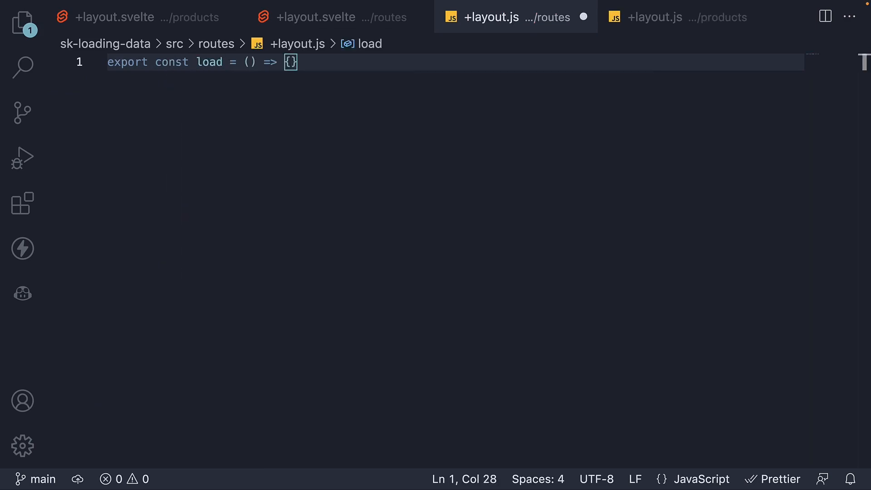
{"action": "type", "text": "return"}
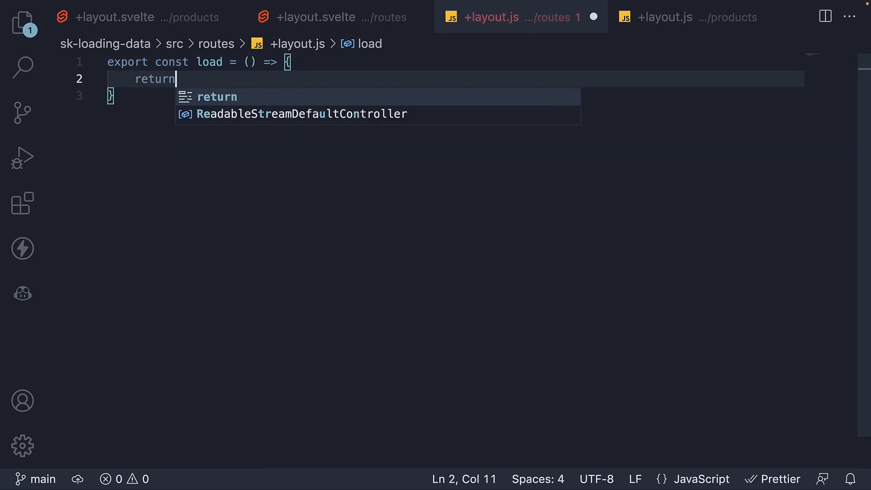
{"action": "type", "text": "{"}
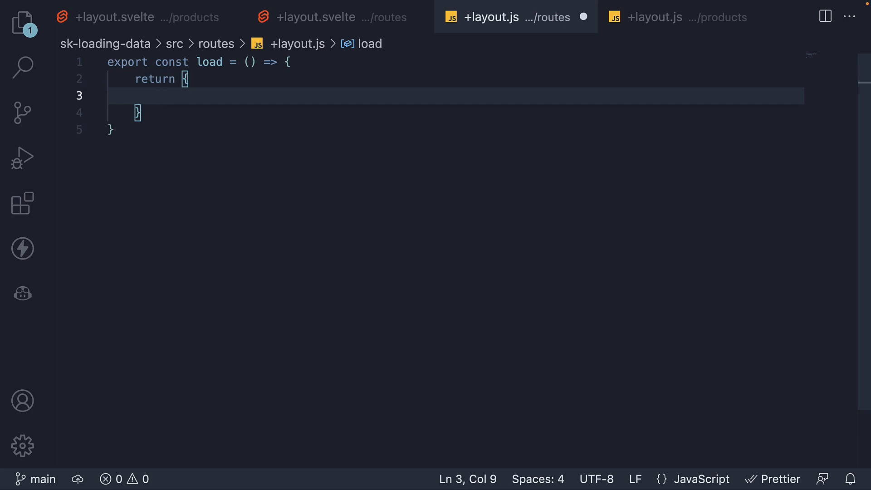
{"action": "mouse_move", "coordinate": [331, 192]}
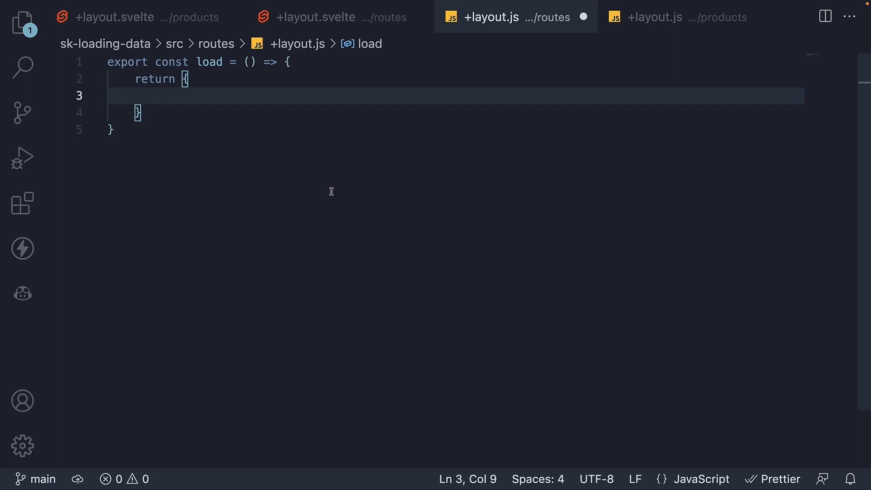
{"action": "mouse_move", "coordinate": [345, 168]}
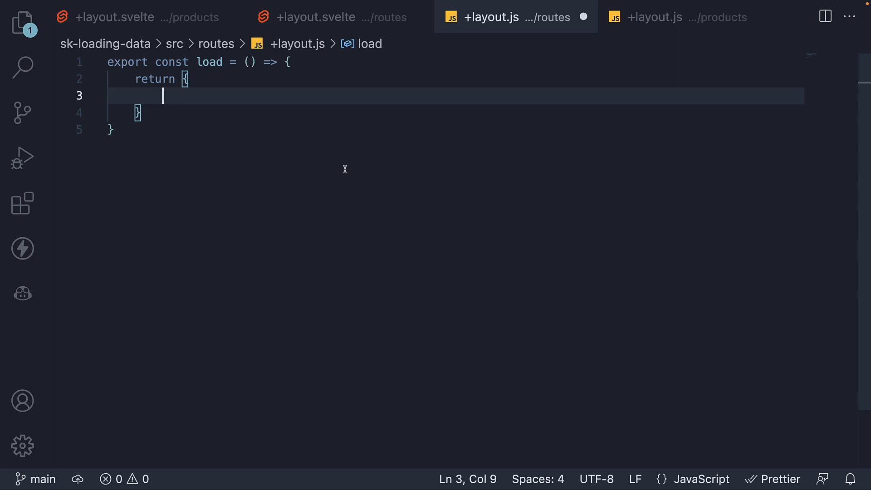
{"action": "type", "text": "username"}
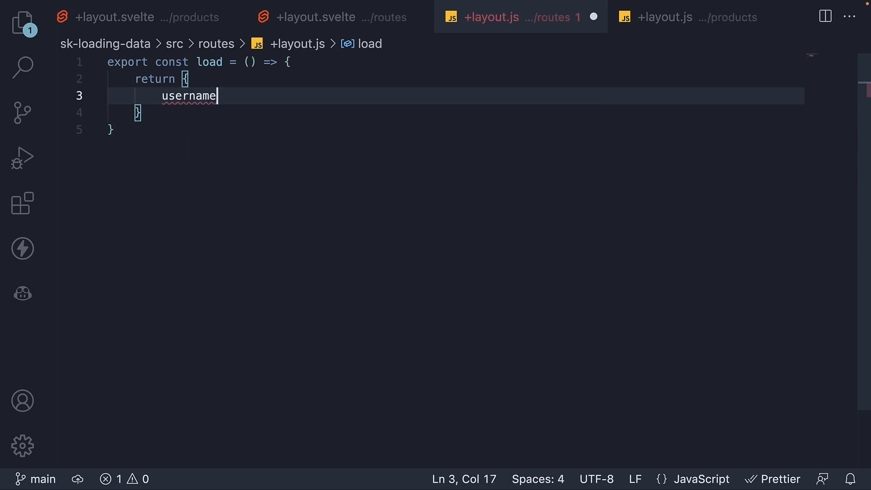
{"action": "type", "text": ": \"V\""}
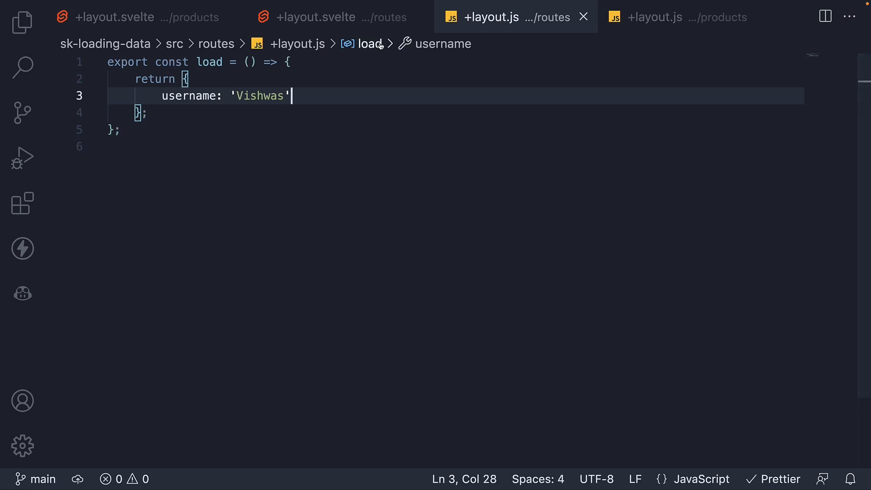
- Add a script block destructuring username from data in the root layout and save it
{"action": "left_click", "coordinate": [315, 16]}
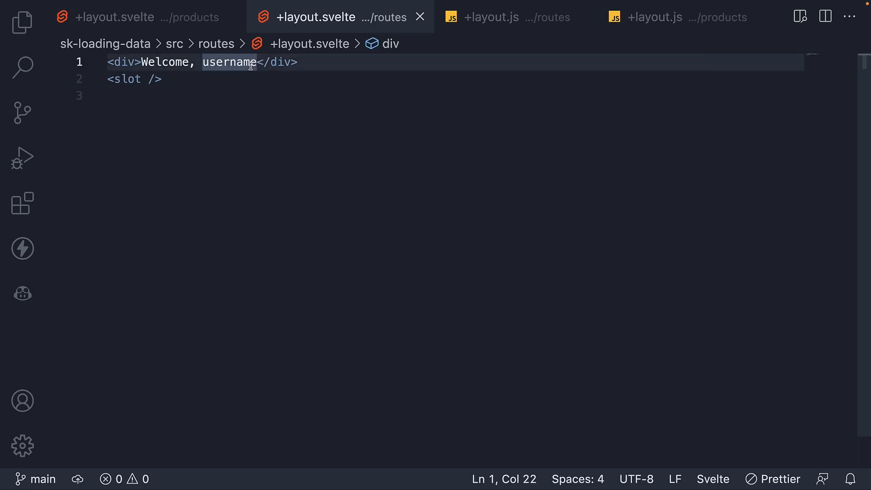
{"action": "type", "text": "script>"}
{"action": "type", "text": "export let"}
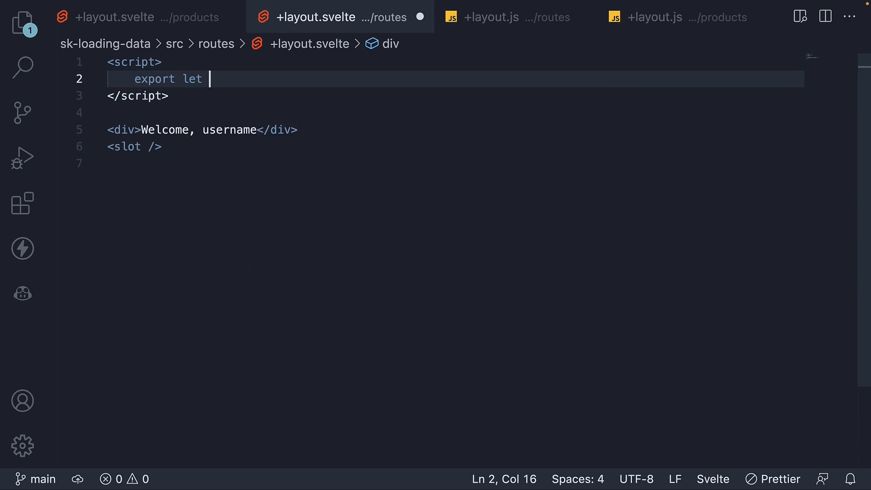
{"action": "type", "text": "data"}
{"action": "type", "text": "const { username"}
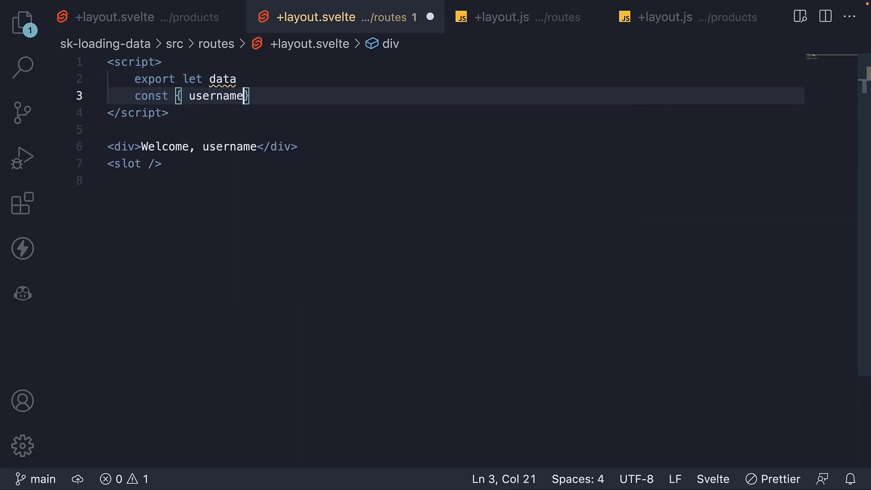
{"action": "type", "text": "} = data"}
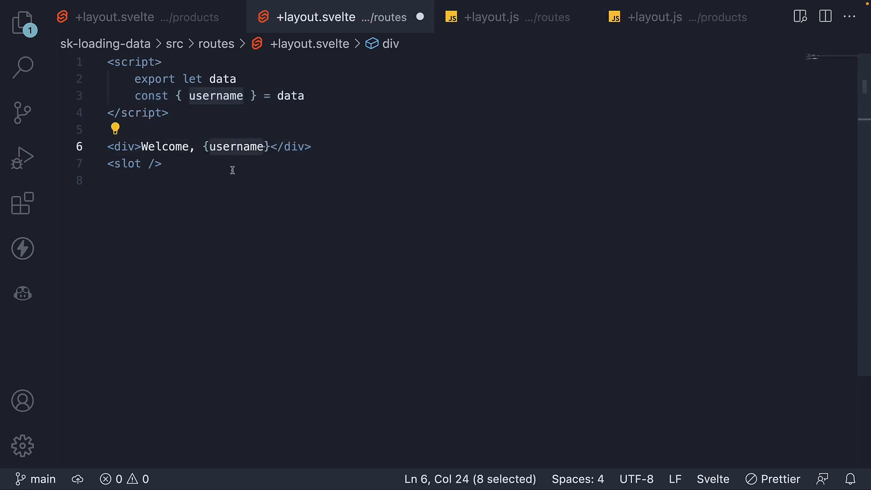
{"action": "key", "text": "ctrl+s"}
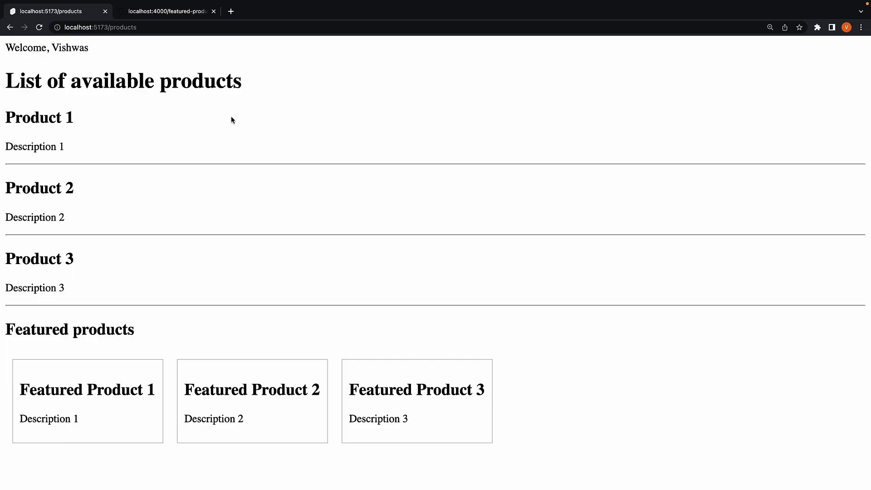
- View localhost:5173/products in Chrome and highlight the 'Welcome, Vishwas' username
{"action": "left_click", "coordinate": [100, 27]}
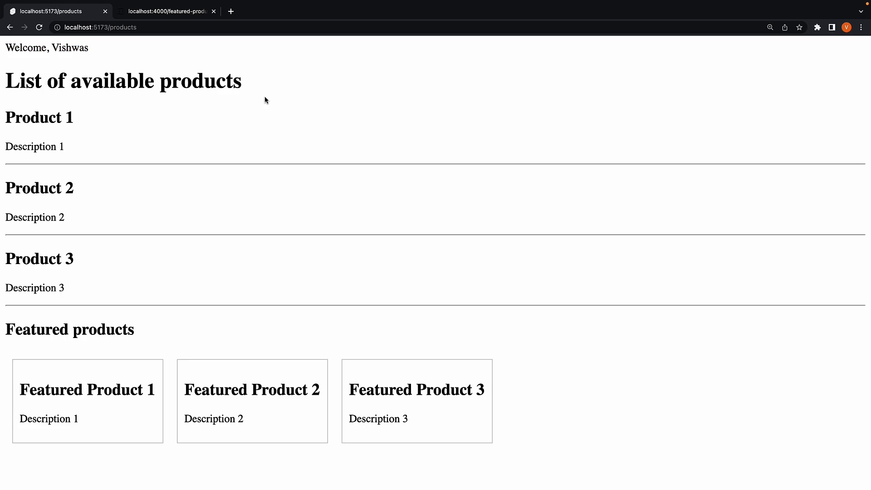
{"action": "mouse_move", "coordinate": [138, 330]}
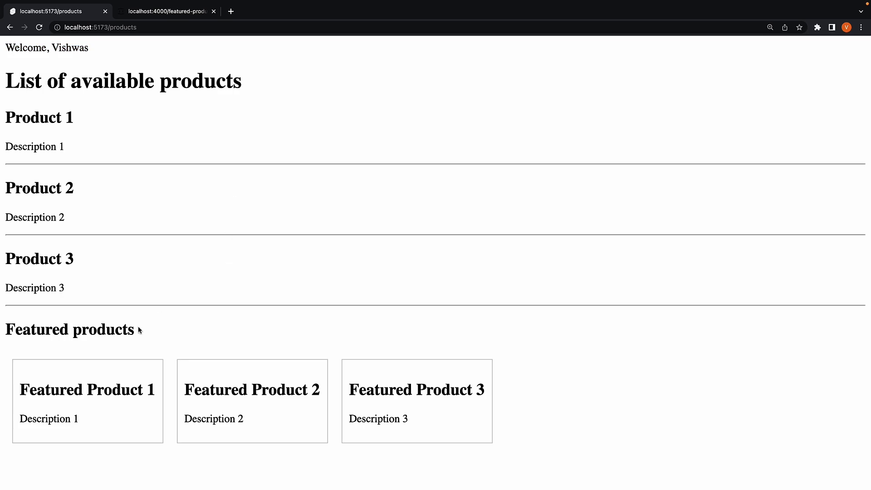
{"action": "mouse_move", "coordinate": [159, 333]}
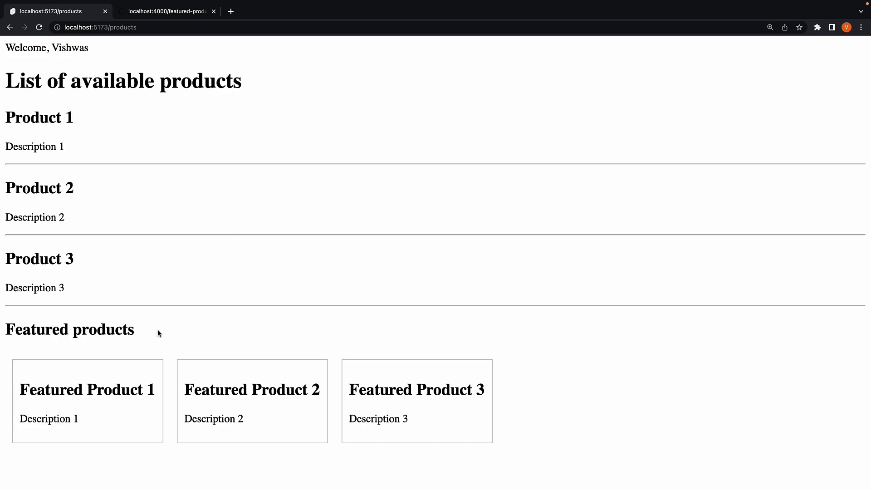
{"action": "mouse_move", "coordinate": [169, 343]}
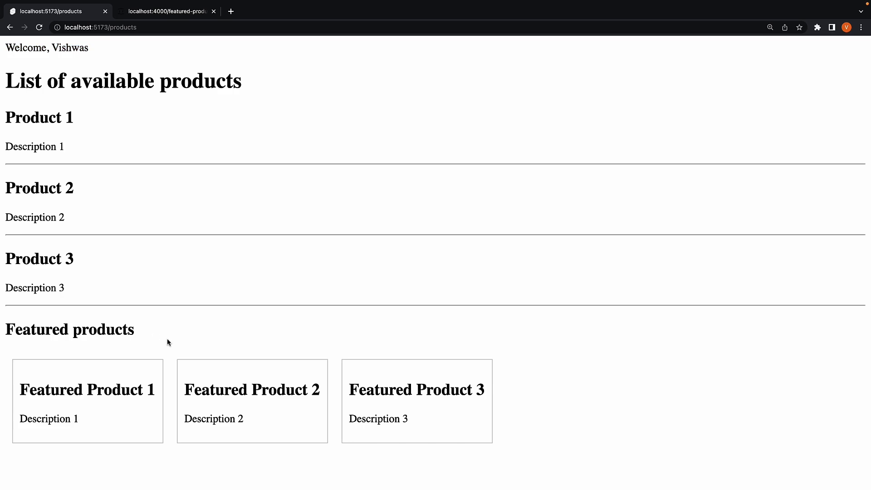
{"action": "mouse_move", "coordinate": [221, 338]}
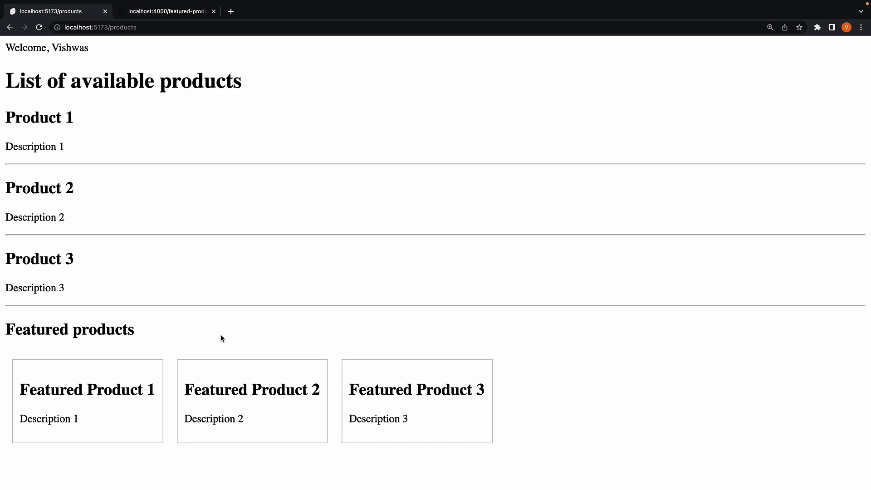
{"action": "double_click", "coordinate": [69, 48]}
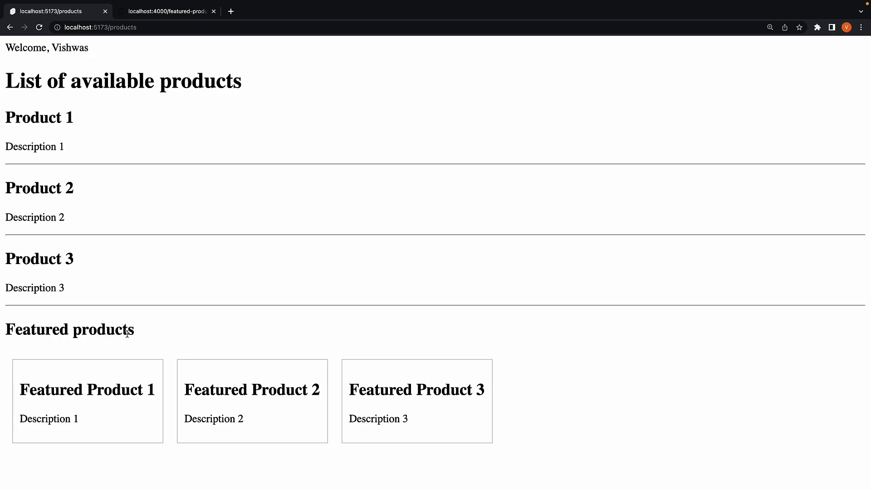
{"action": "mouse_move", "coordinate": [319, 352]}
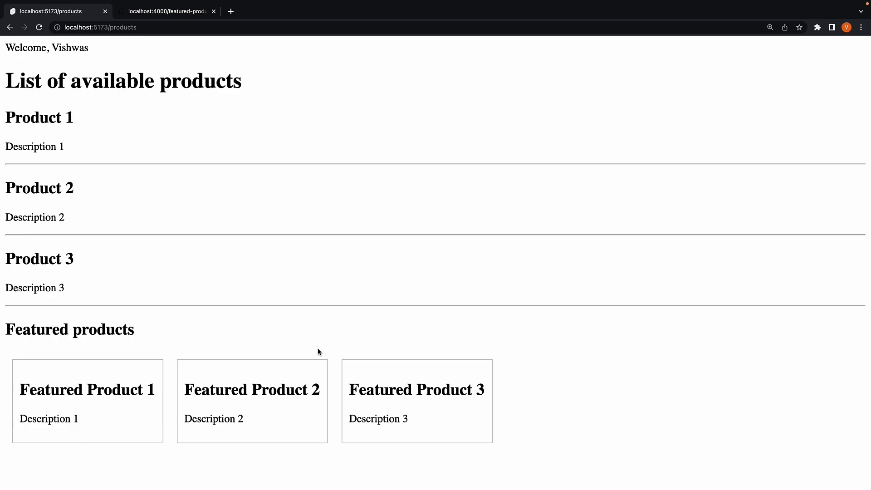
{"action": "mouse_move", "coordinate": [147, 340]}
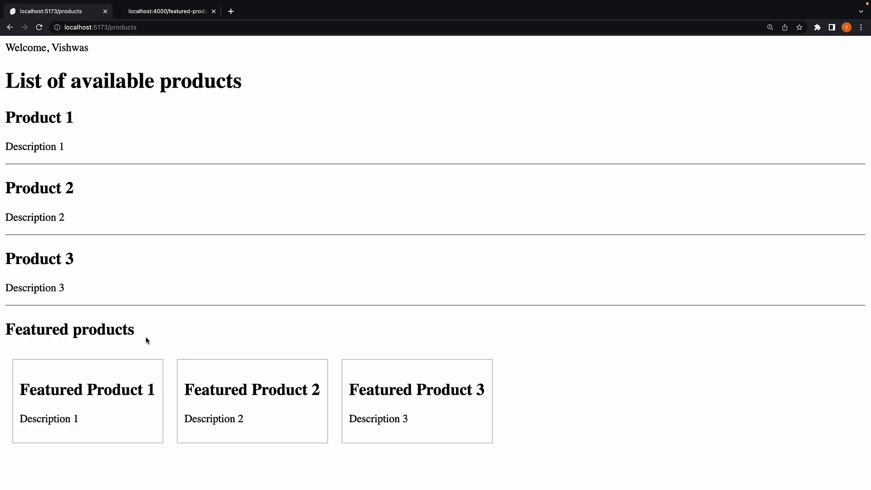
{"action": "mouse_move", "coordinate": [342, 242]}
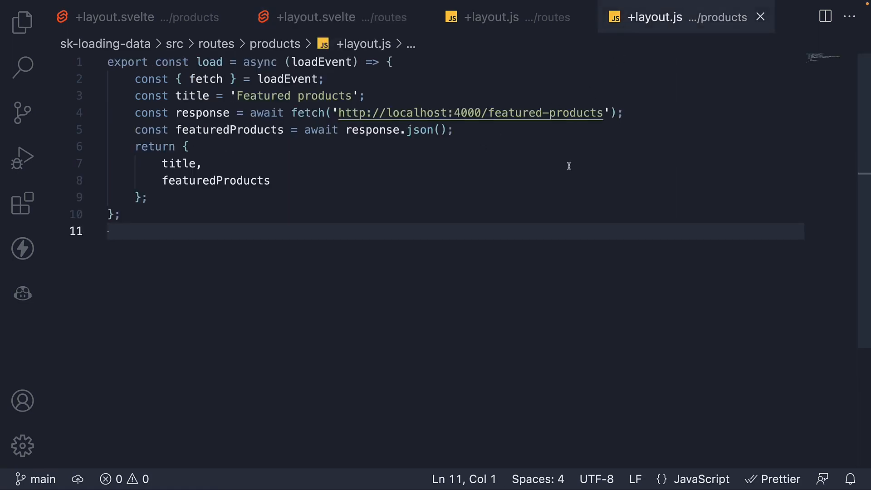
{"action": "mouse_move", "coordinate": [674, 66]}
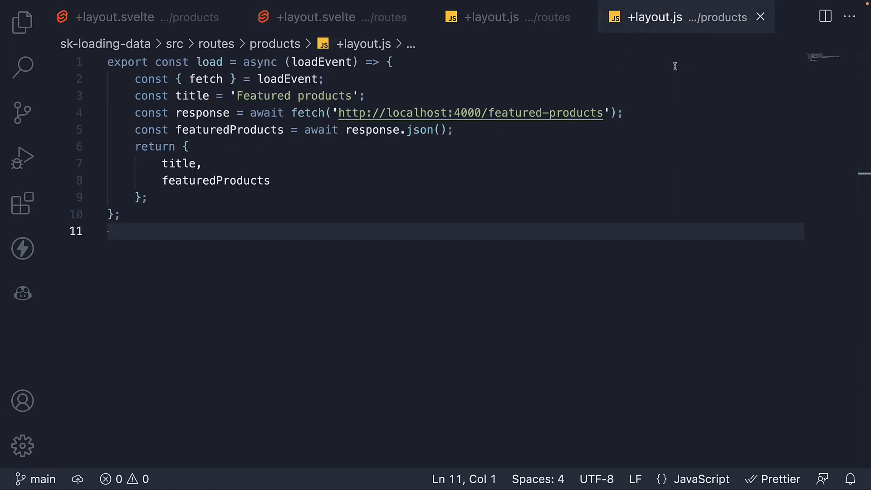
{"action": "mouse_move", "coordinate": [367, 220]}
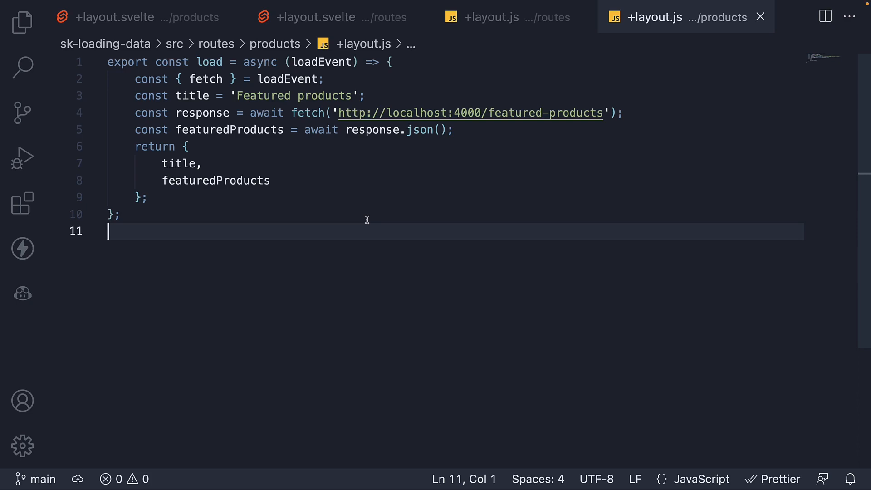
{"action": "mouse_move", "coordinate": [225, 83]}
{"action": "type", "text": ", parent"}
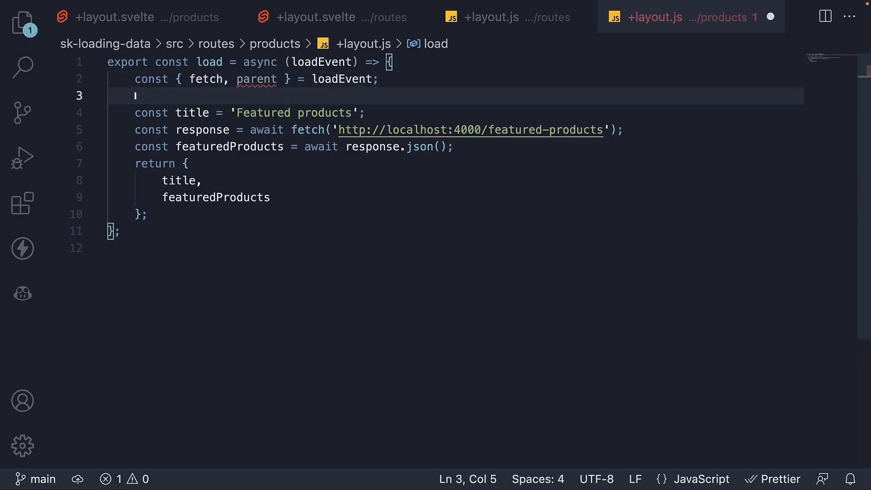
- Add const parentData = await parent() to the products layout load function
{"action": "type", "text": "const p"}
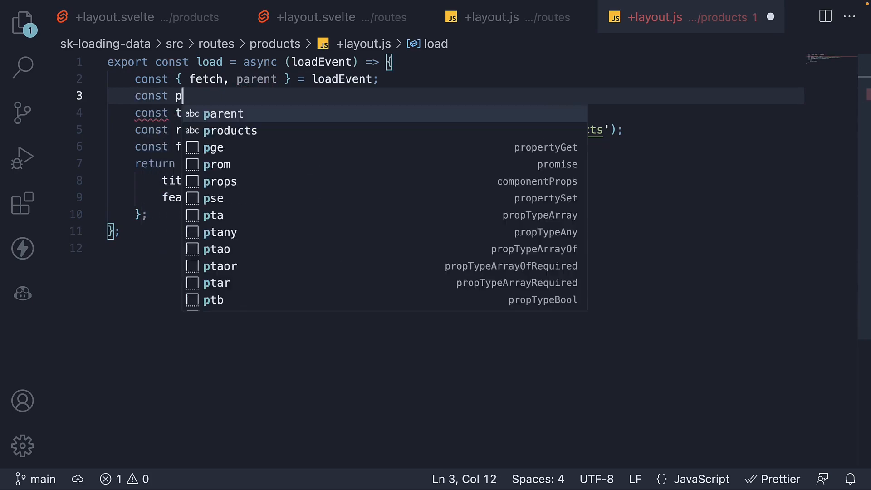
{"action": "type", "text": "arentData ="}
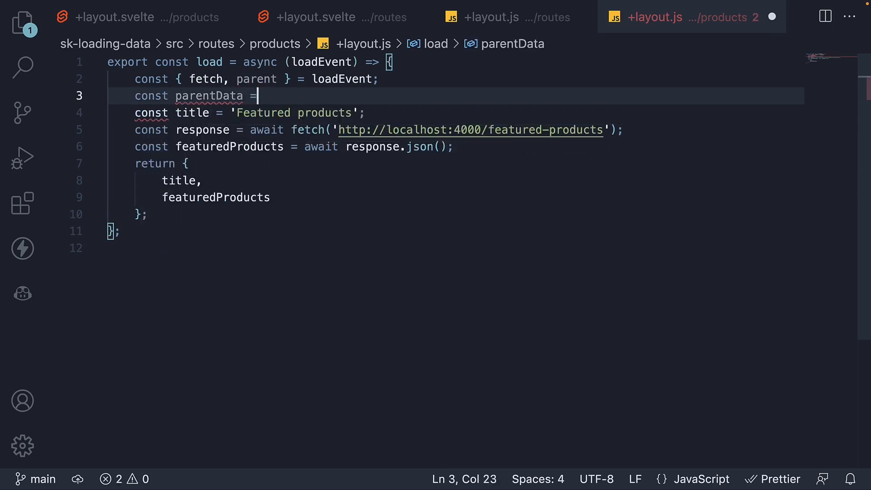
{"action": "type", "text": "await parent"}
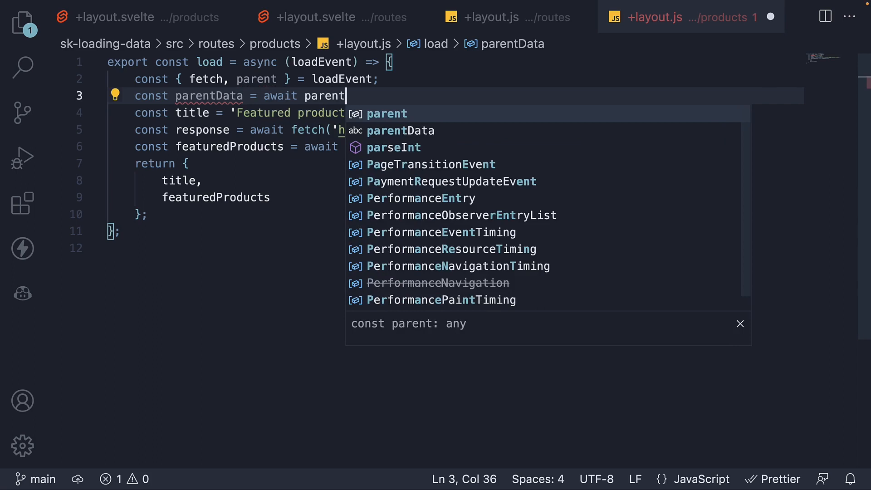
{"action": "type", "text": "()"}
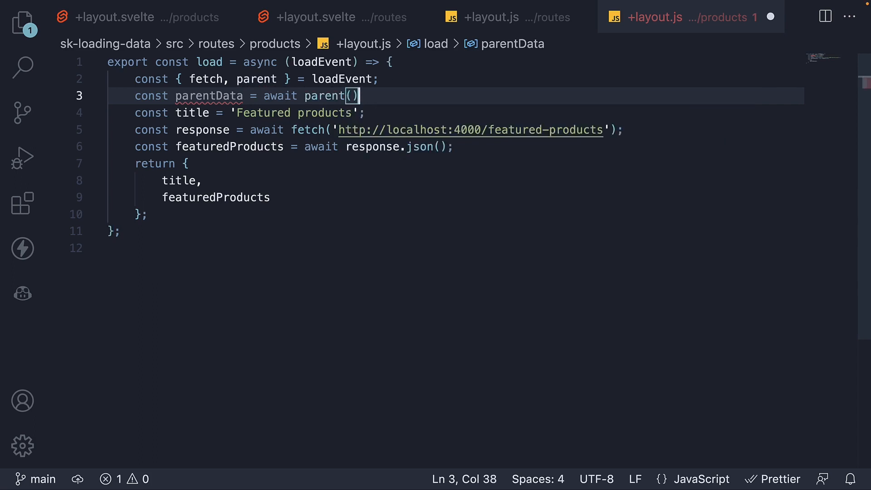
{"action": "double_click", "coordinate": [209, 95]}
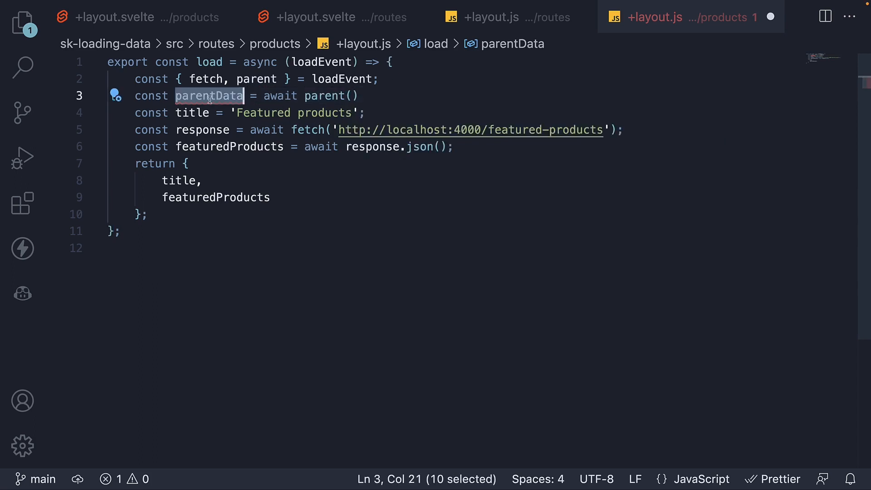
{"action": "mouse_move", "coordinate": [469, 82]}
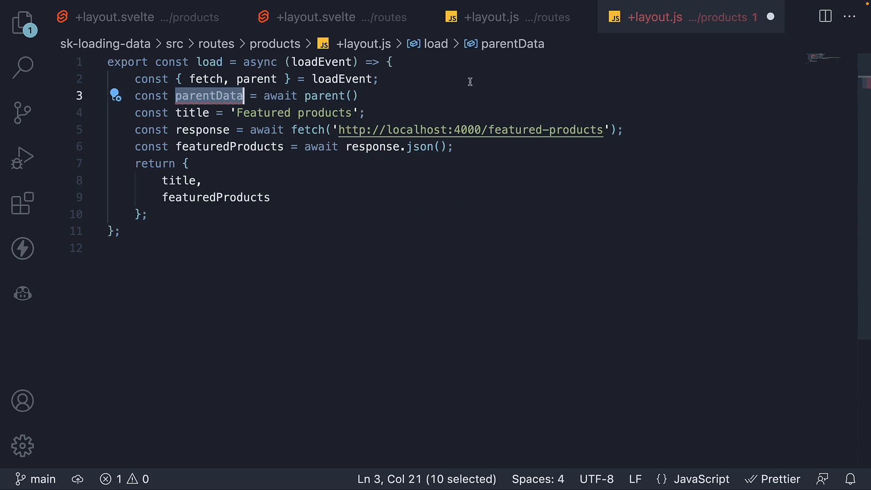
- Check the root load function, then destructure { username } from parentData
{"action": "left_click", "coordinate": [491, 16]}
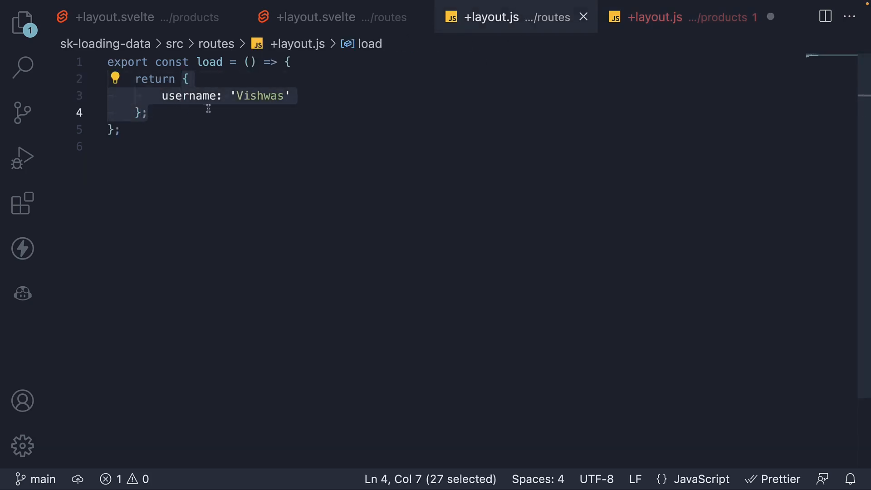
{"action": "mouse_move", "coordinate": [654, 17]}
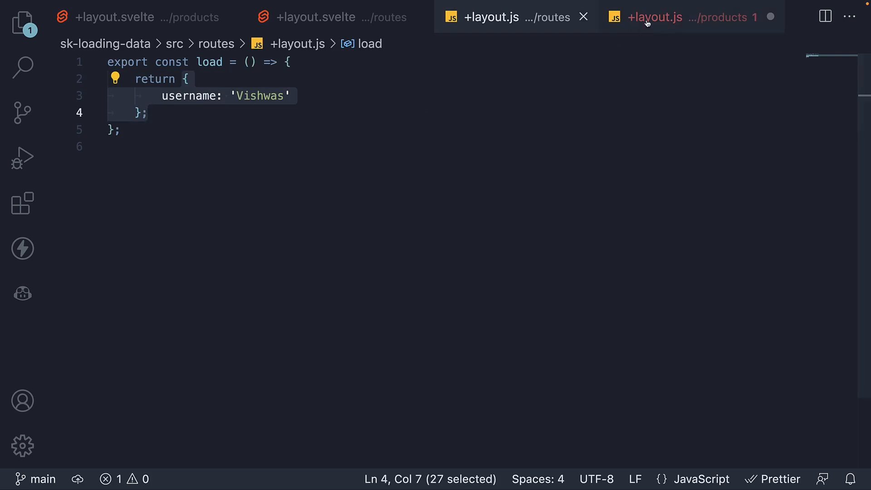
{"action": "left_click", "coordinate": [654, 17]}
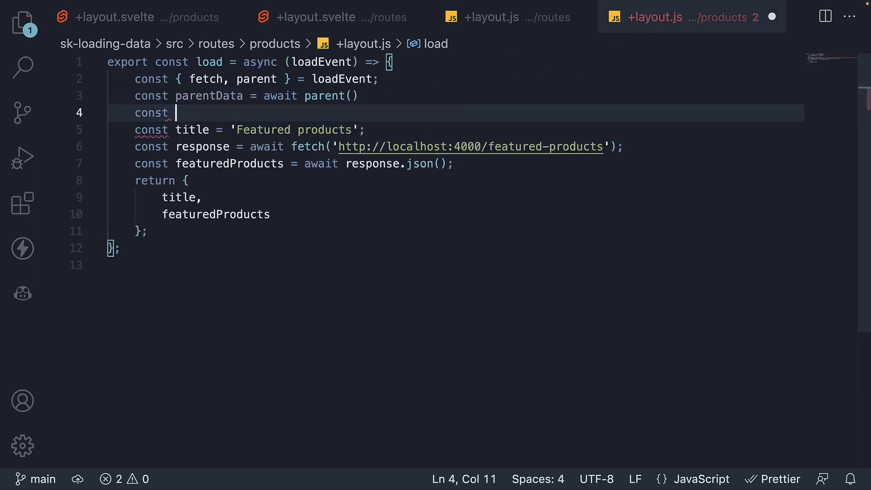
{"action": "type", "text": "{ username } ="}
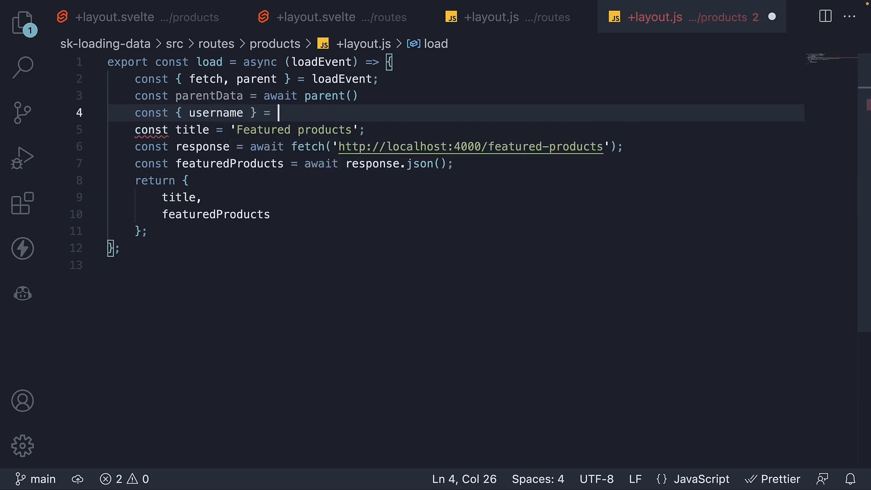
{"action": "type", "text": "parentData;"}
{"action": "type", "text": "username,"}
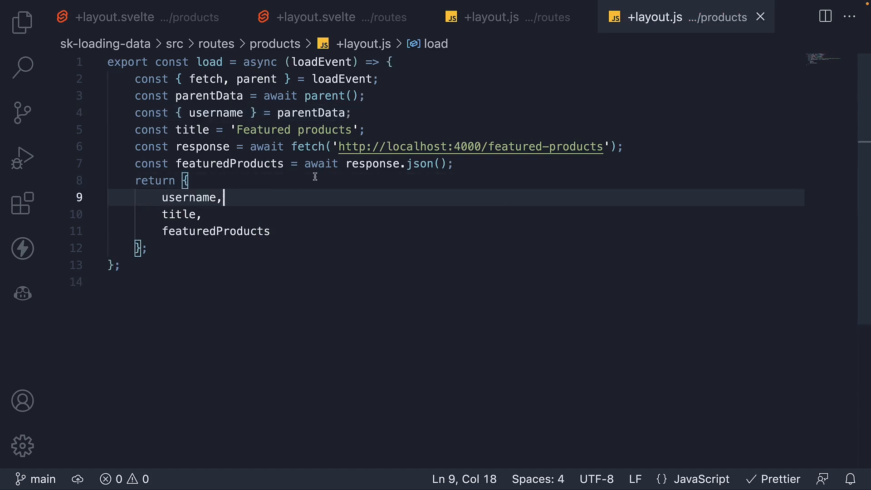
{"action": "mouse_move", "coordinate": [382, 73]}
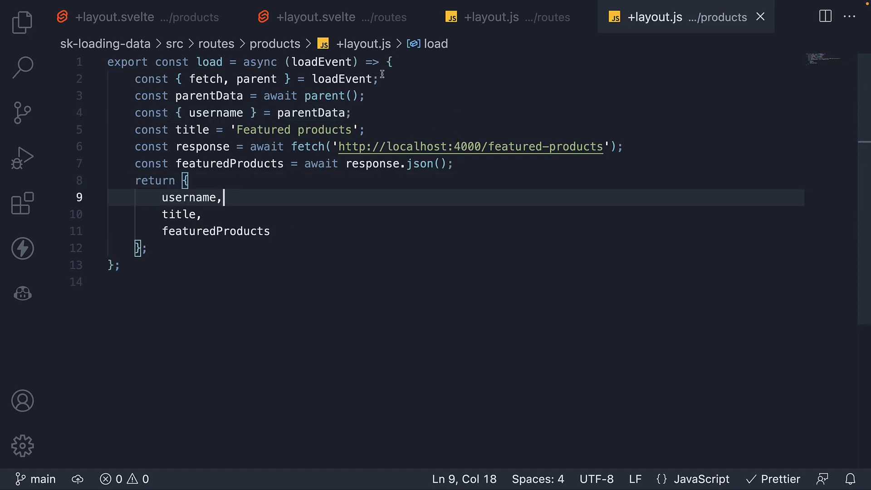
- Add const username = data.username and change the heading to '{title} for {username}'
{"action": "left_click", "coordinate": [114, 17]}
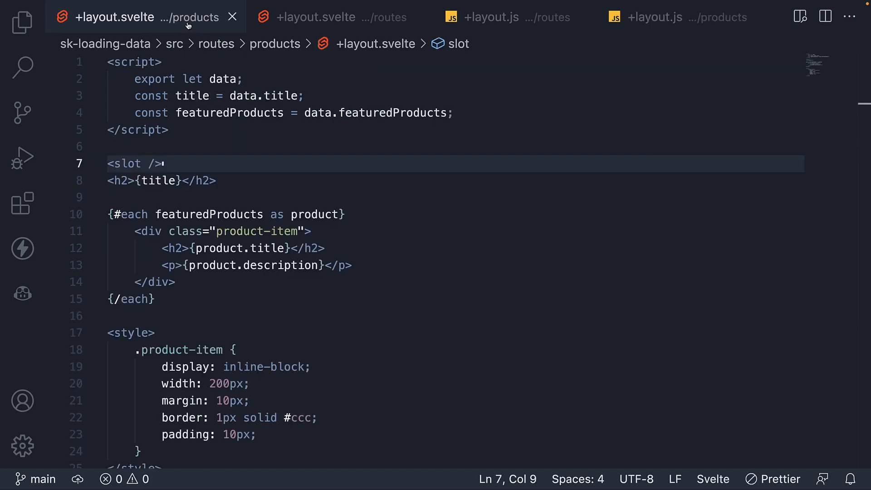
{"action": "type", "text": "const username = data.username"}
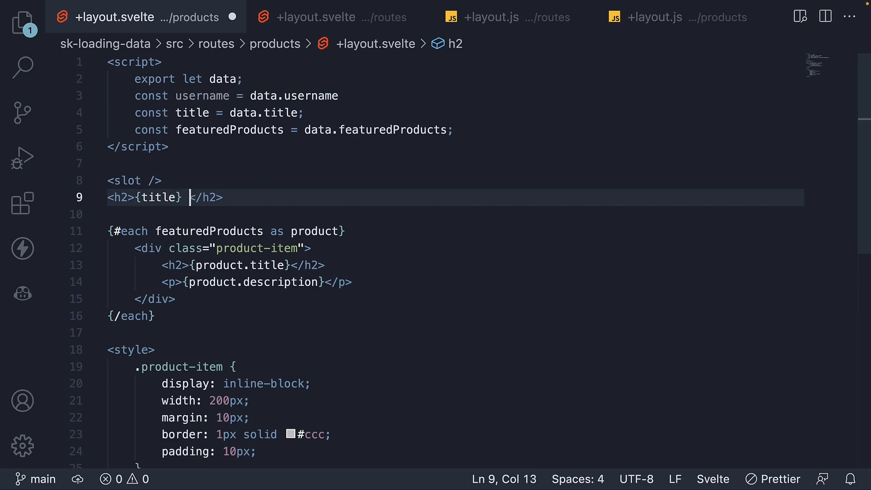
{"action": "type", "text": "for {username"}
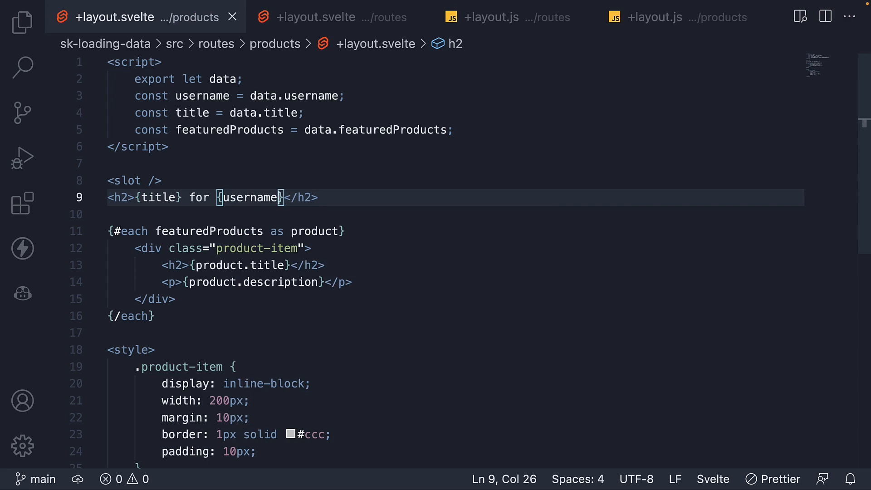
{"action": "mouse_move", "coordinate": [305, 223]}
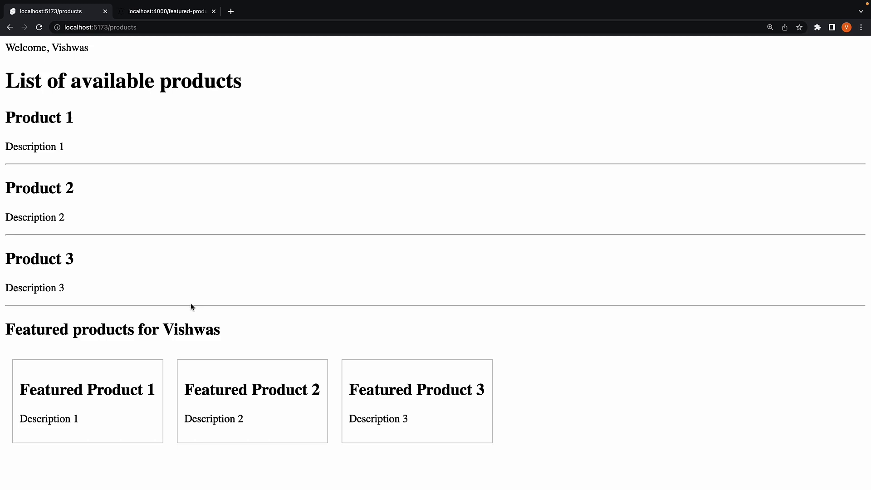
{"action": "mouse_move", "coordinate": [200, 332]}
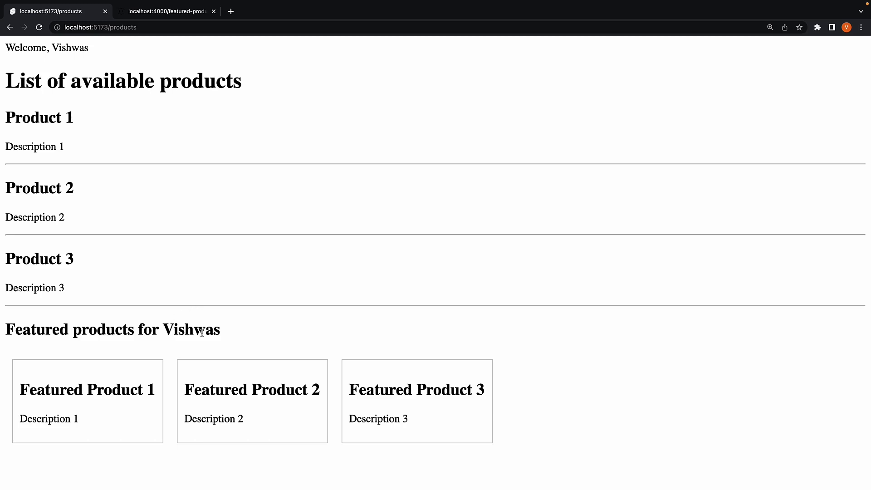
- Highlight the user's name in the 'Featured products for Vishwas' heading, then clear the selection
{"action": "double_click", "coordinate": [68, 48]}
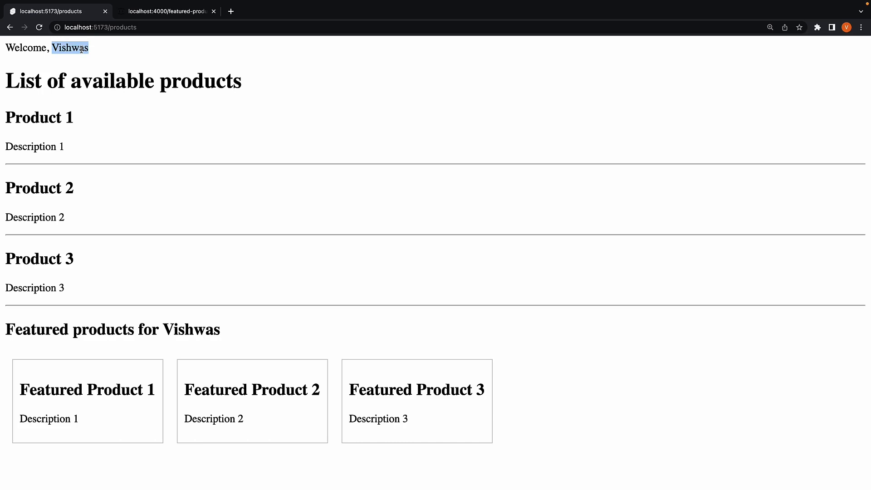
{"action": "mouse_move", "coordinate": [229, 137]}
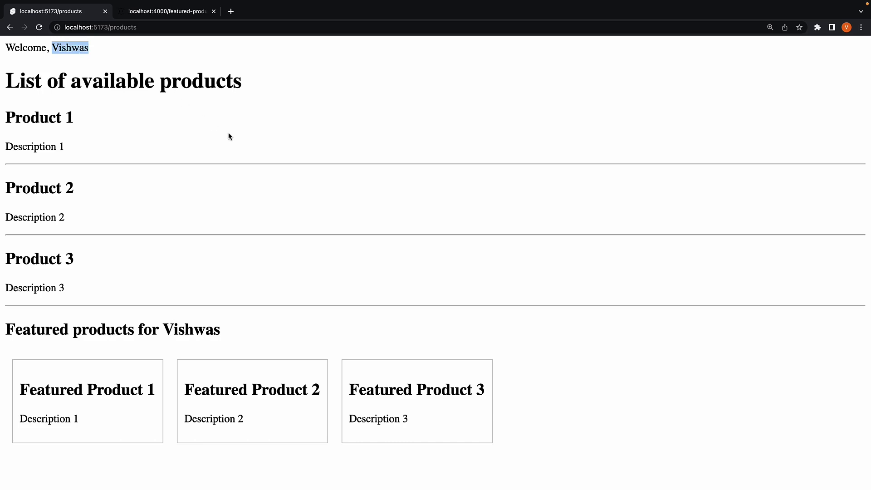
{"action": "double_click", "coordinate": [191, 329]}
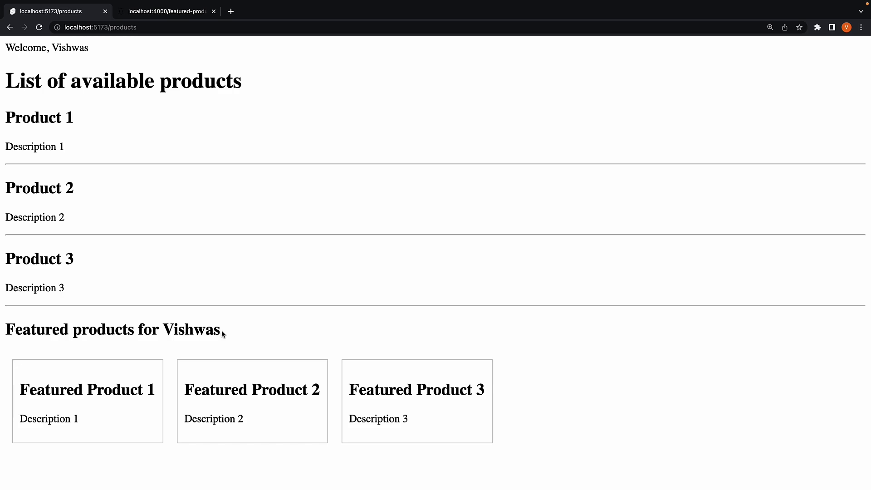
{"action": "mouse_move", "coordinate": [748, 229]}
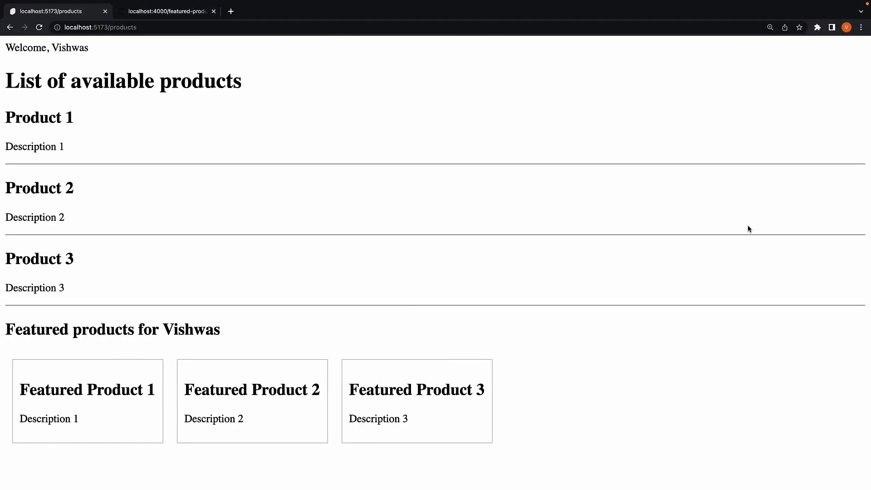
{"action": "mouse_move", "coordinate": [694, 236]}
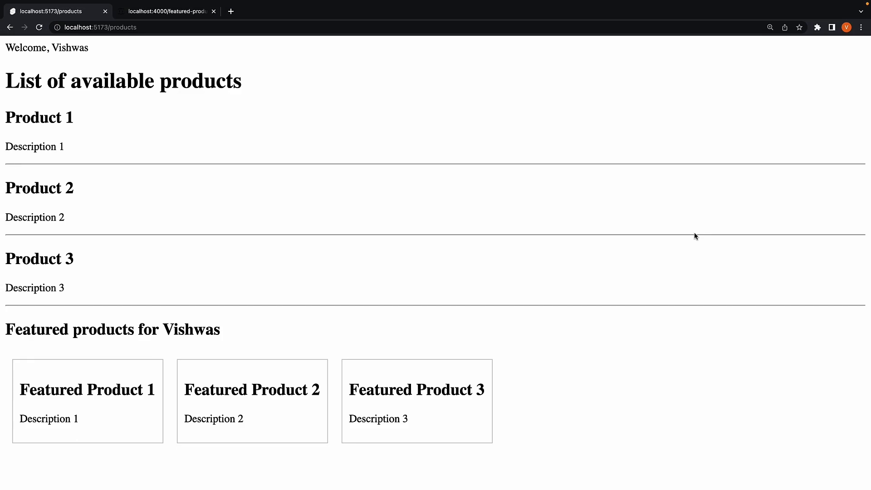
{"action": "mouse_move", "coordinate": [455, 238]}
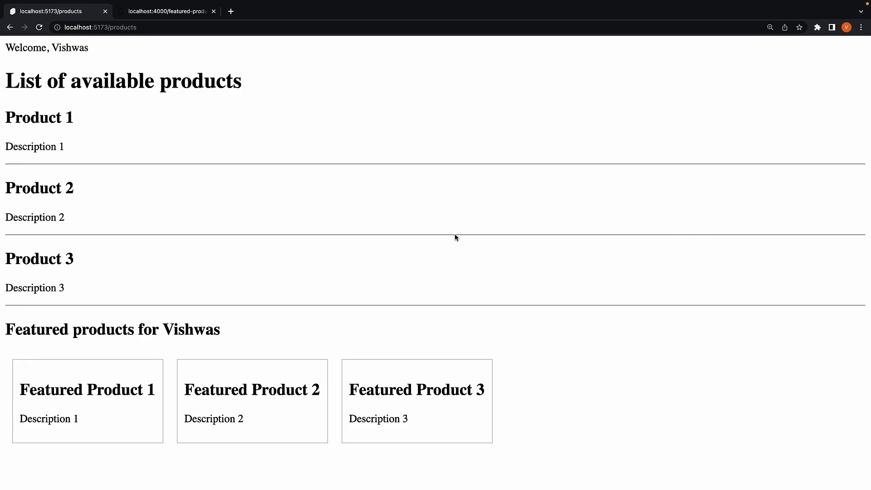
{"action": "mouse_move", "coordinate": [173, 78]}
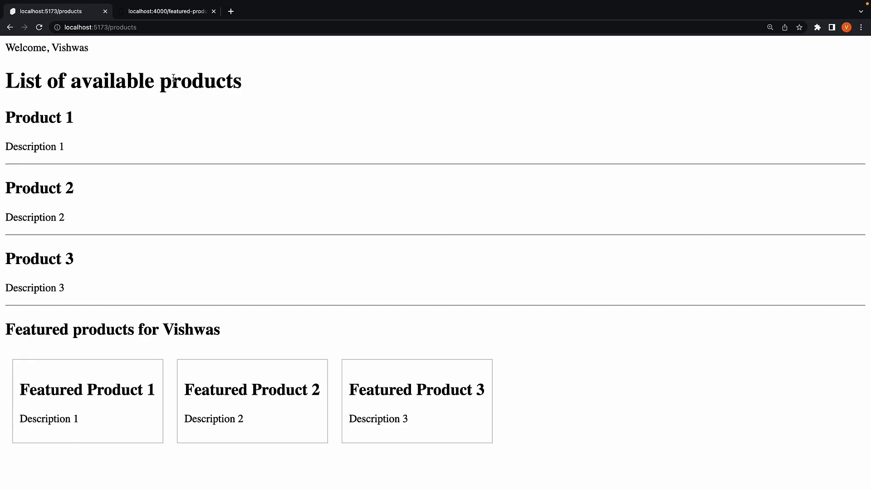
{"action": "mouse_move", "coordinate": [31, 81]}
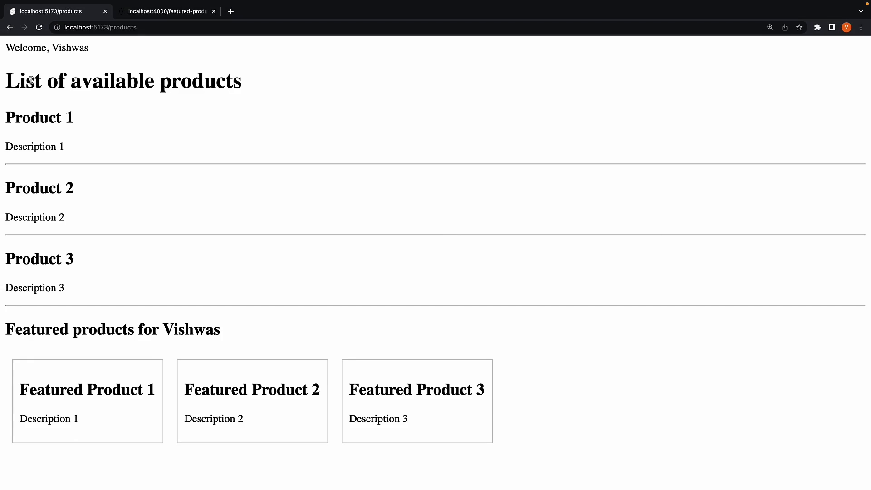
{"action": "mouse_move", "coordinate": [173, 81]}
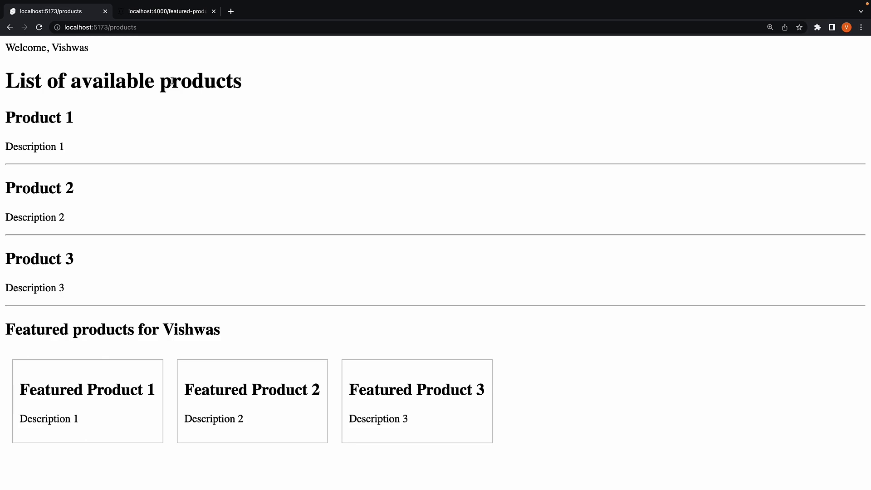
{"action": "mouse_move", "coordinate": [312, 83]}
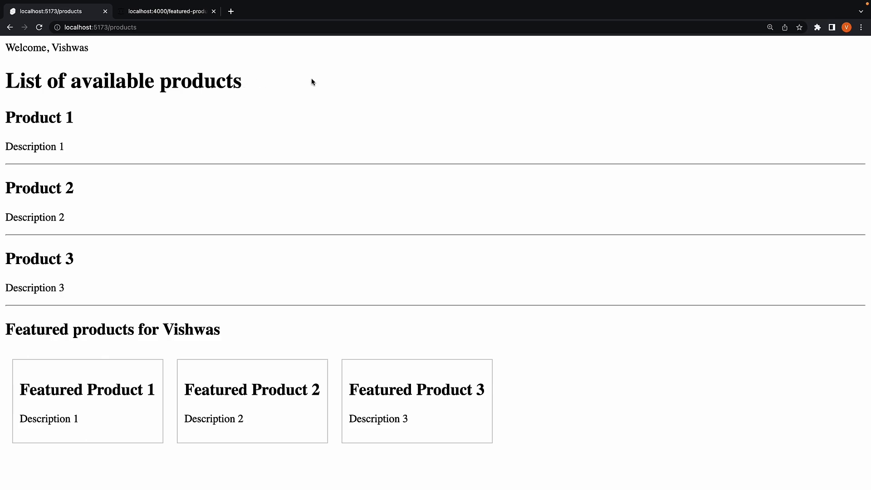
{"action": "mouse_move", "coordinate": [405, 132]}
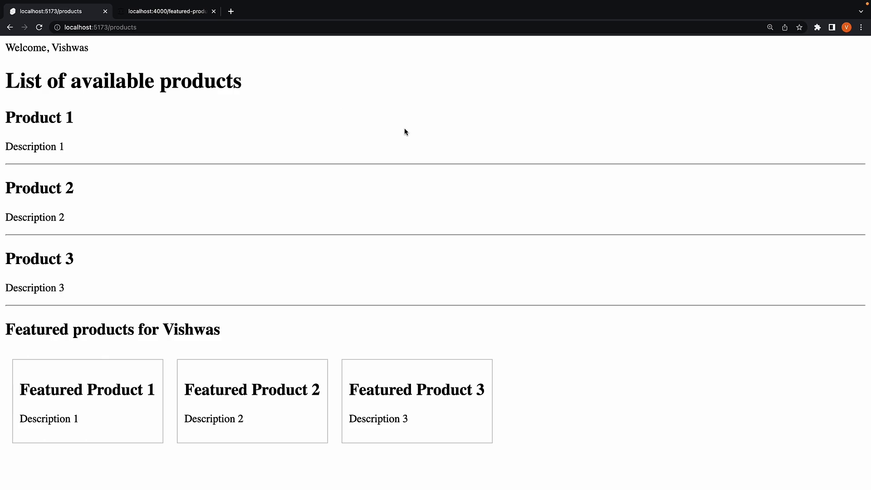